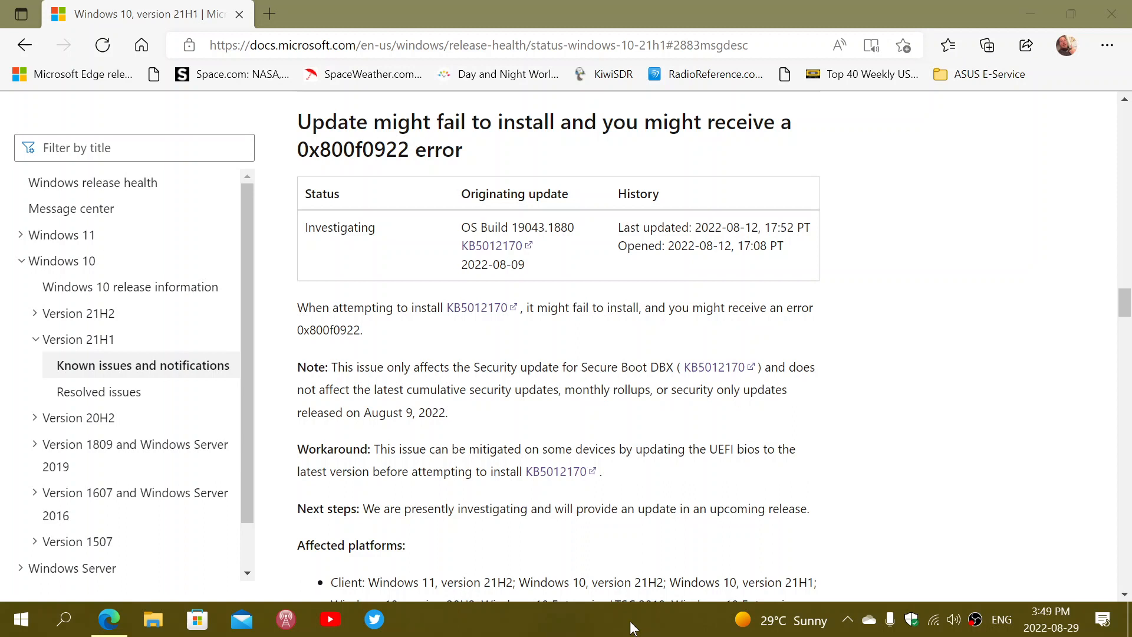
mouse_move(387, 602)
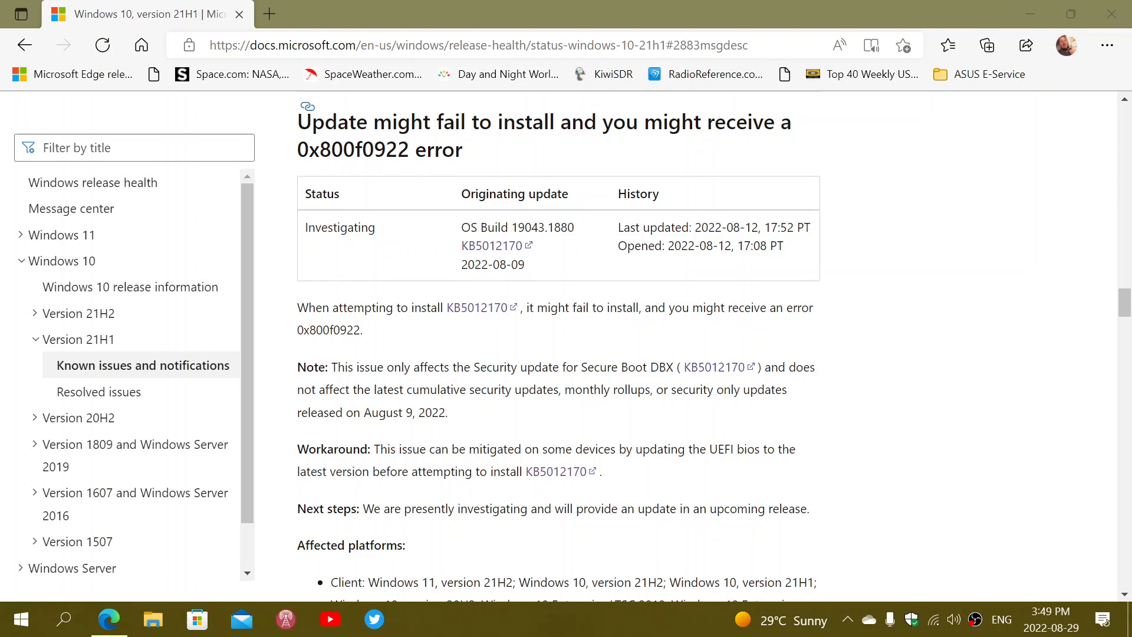
mouse_move(948, 368)
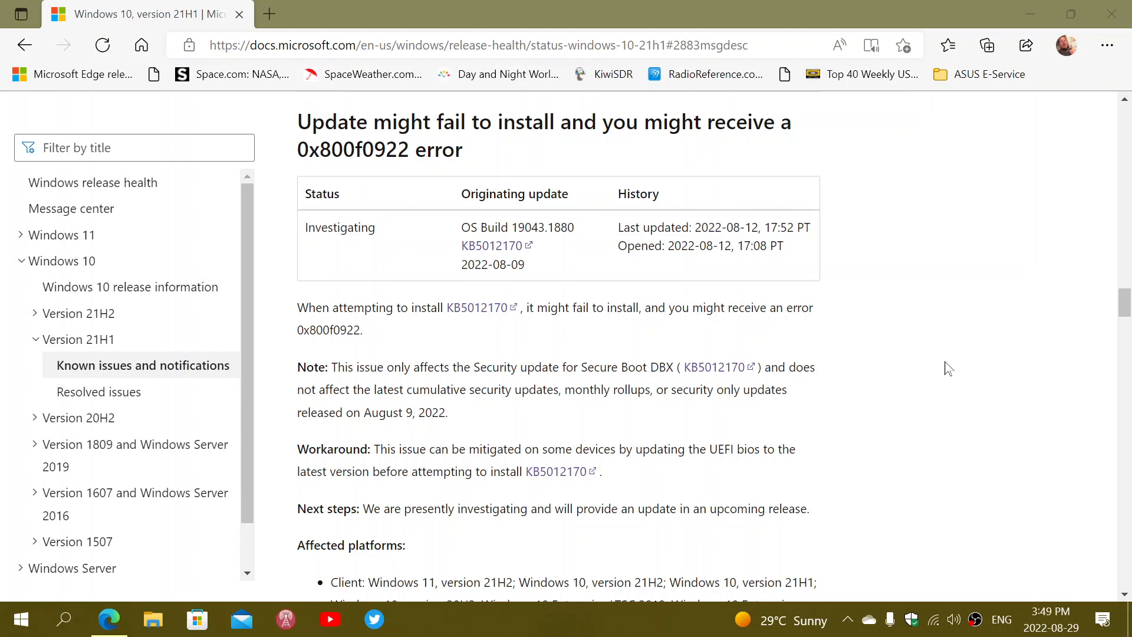